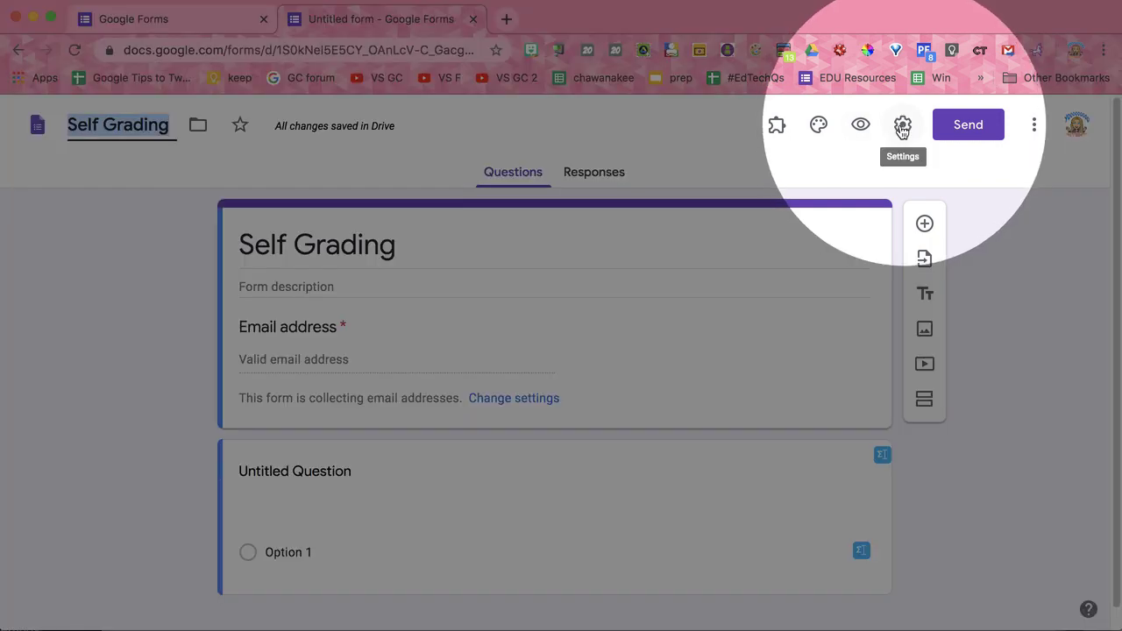
Turn off response receipts, make the form a quiz with grades released immediately, and save settings.
{"action": "left_click", "coordinate": [902, 124]}
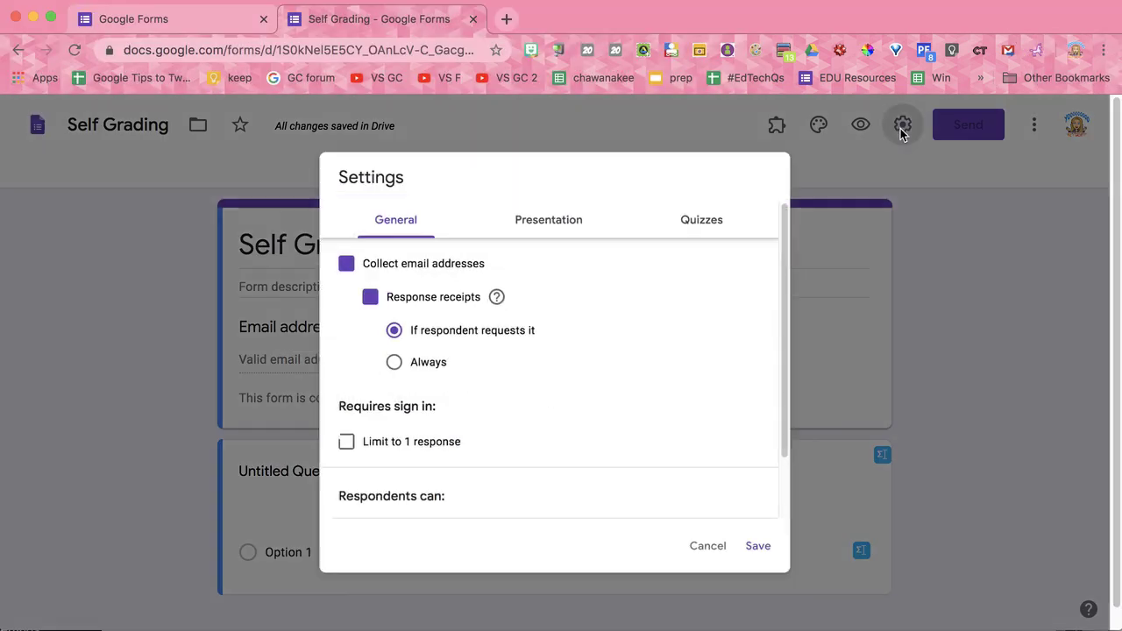
{"action": "left_click", "coordinate": [346, 263]}
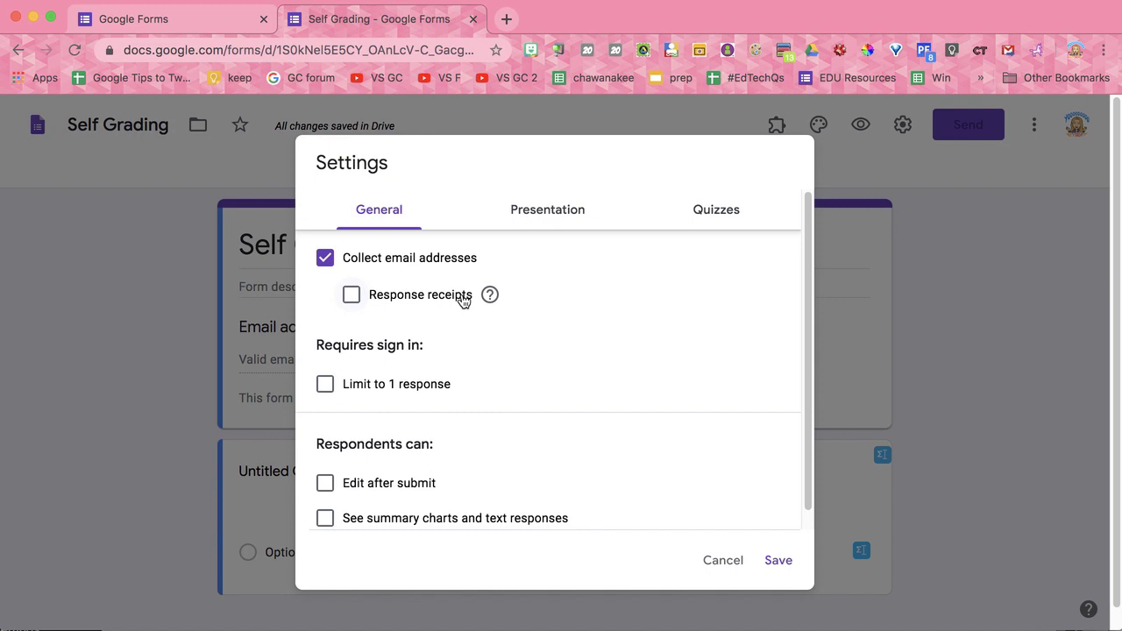
{"action": "left_click", "coordinate": [716, 209]}
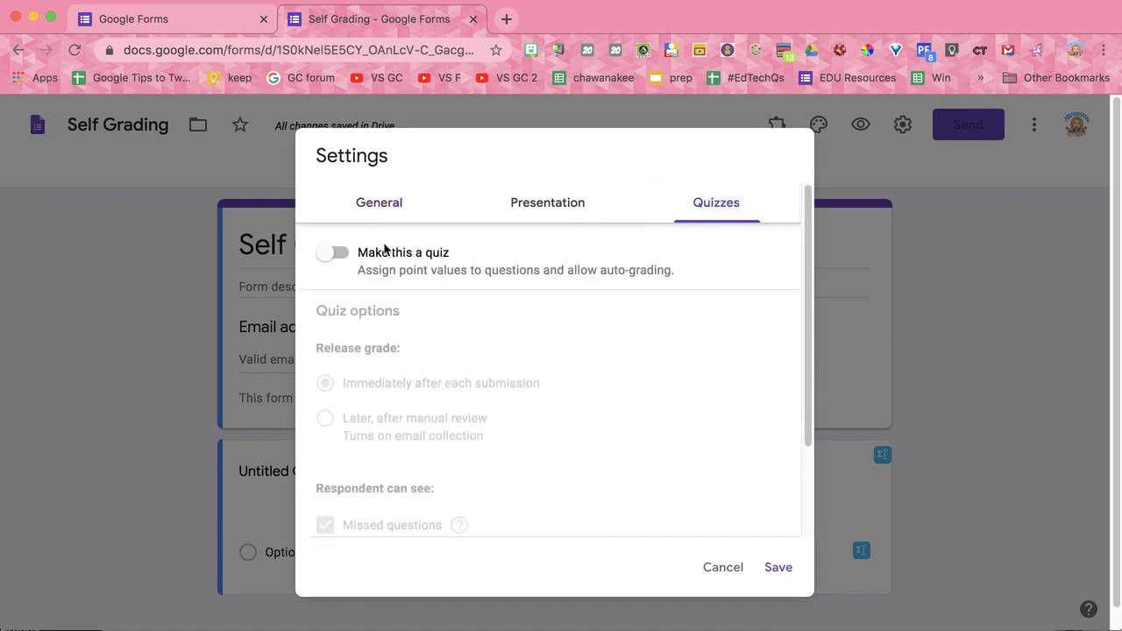
{"action": "left_click", "coordinate": [332, 252]}
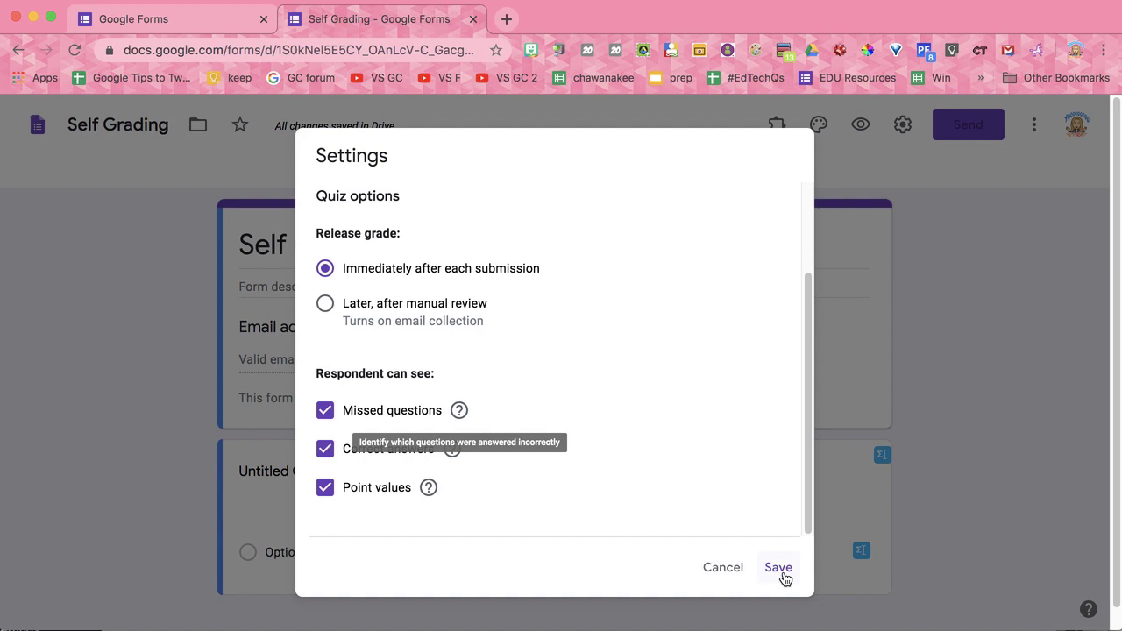
{"action": "left_click", "coordinate": [778, 568]}
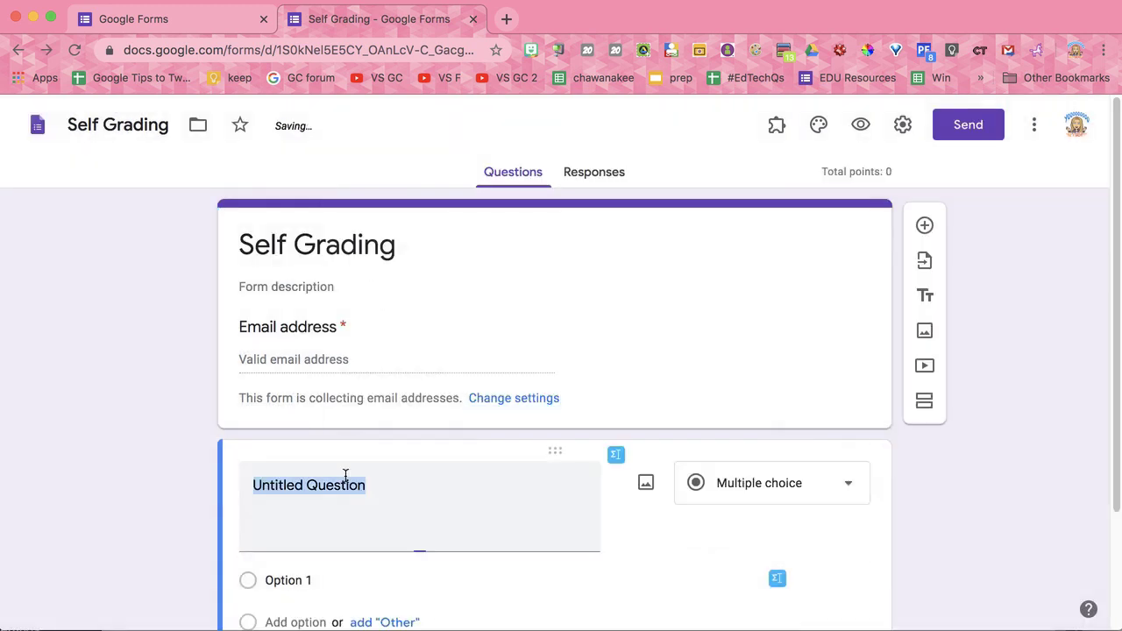
Add first-name and last-name questions and start a multiple-choice question on Red Riding Hood's hood color.
{"action": "type", "text": "What is your first name"}
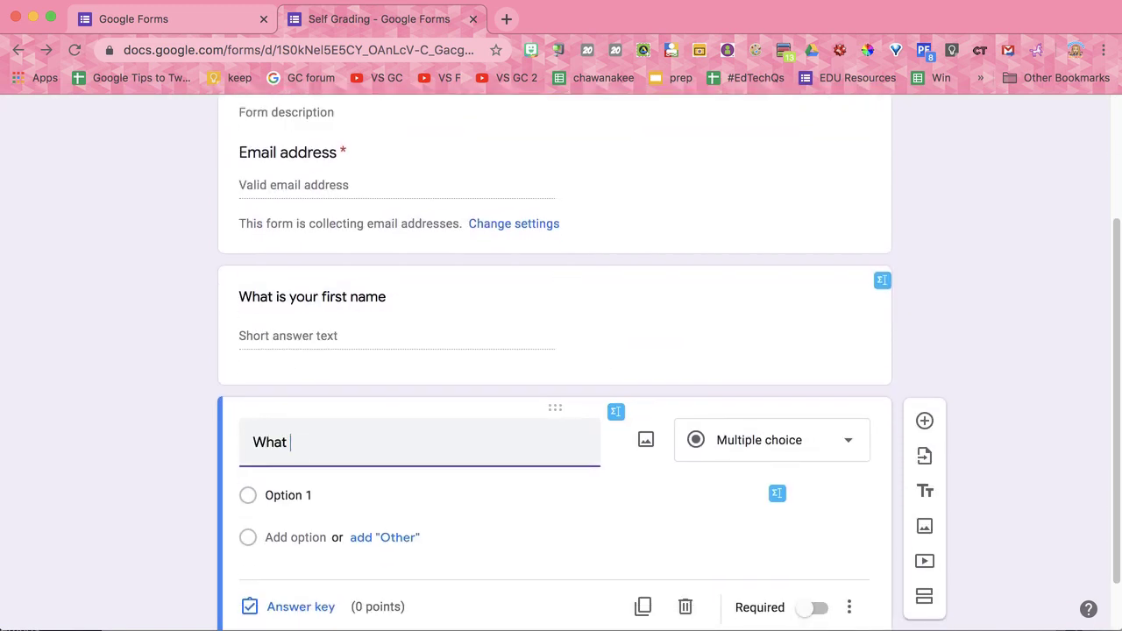
{"action": "type", "text": "is your last name?"}
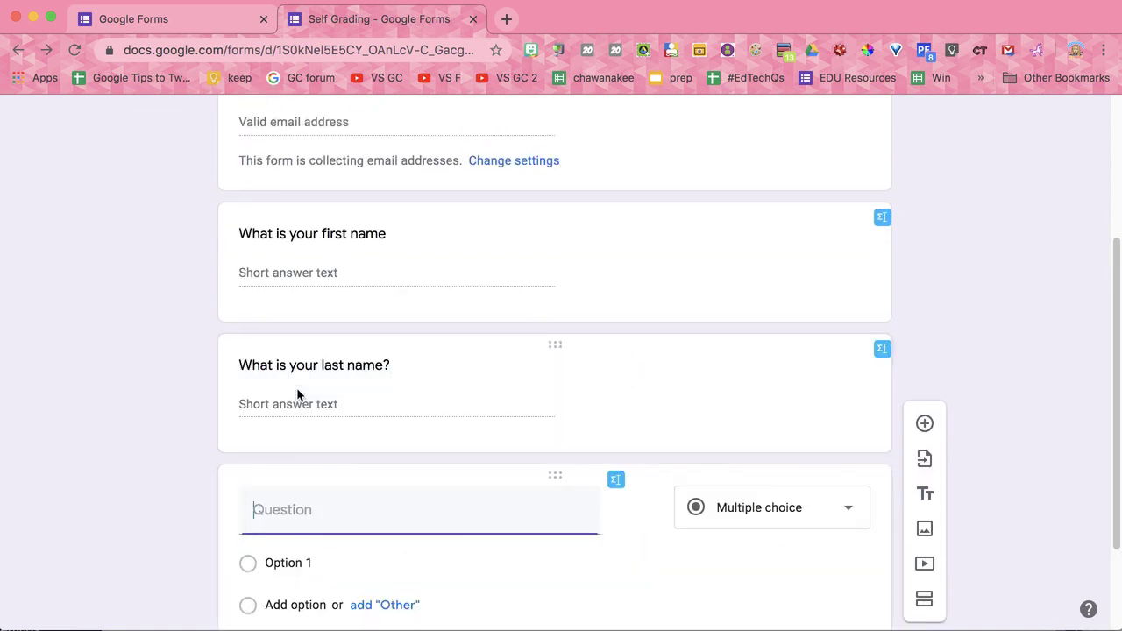
{"action": "type", "text": "What color is red riding hoods hood?"}
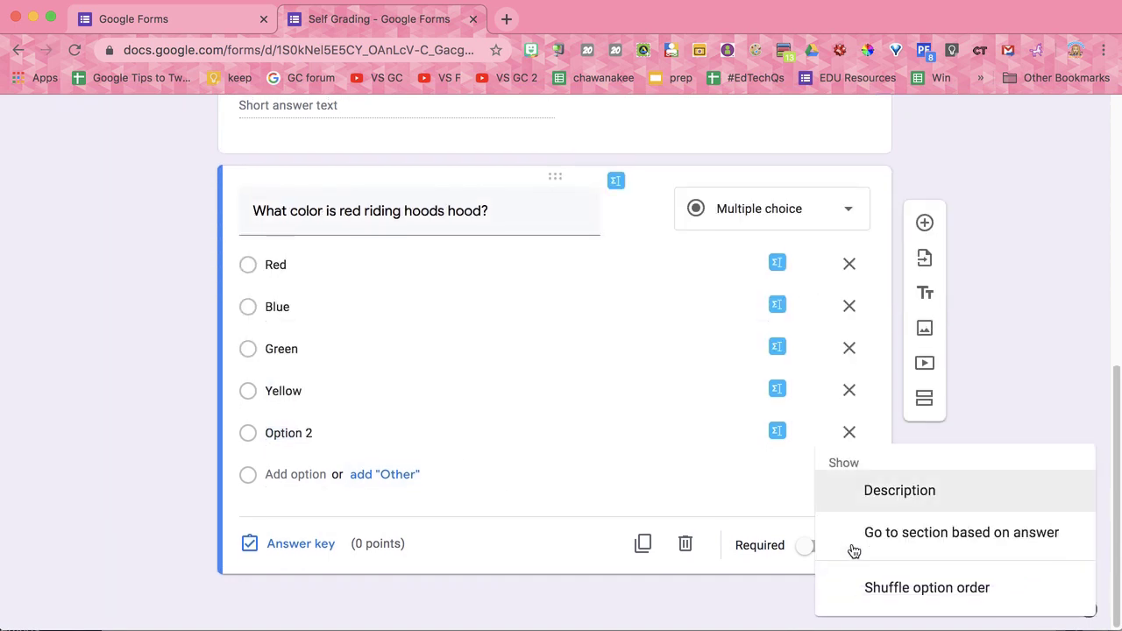
{"action": "mouse_move", "coordinate": [868, 597]}
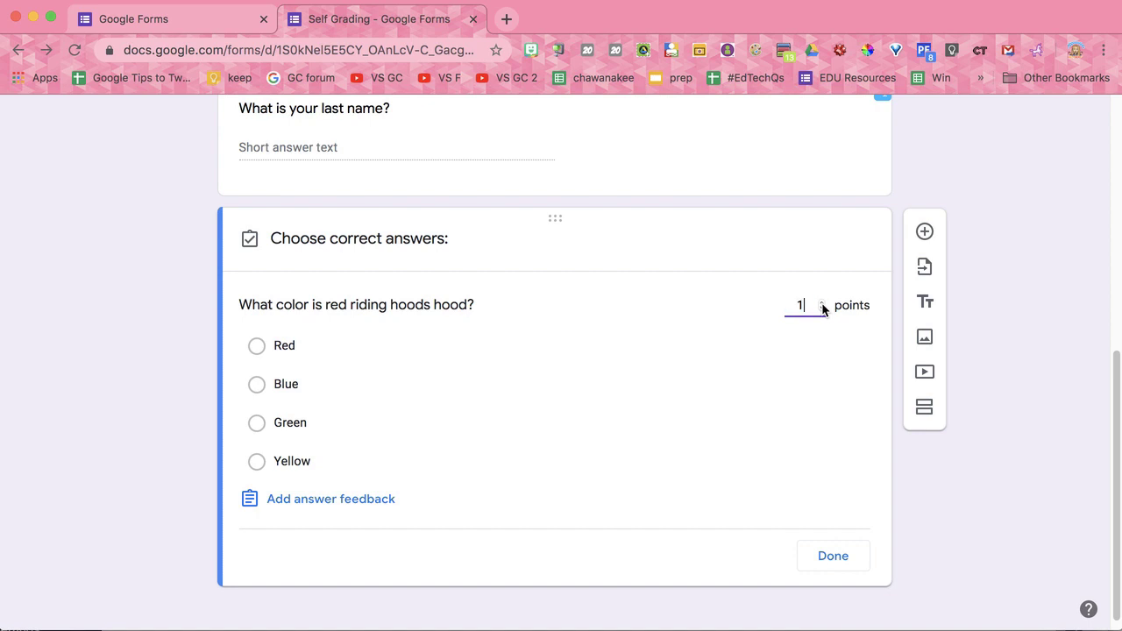
Set the question to 2 points with Red correct and begin adding answer feedback.
{"action": "left_click", "coordinate": [257, 345]}
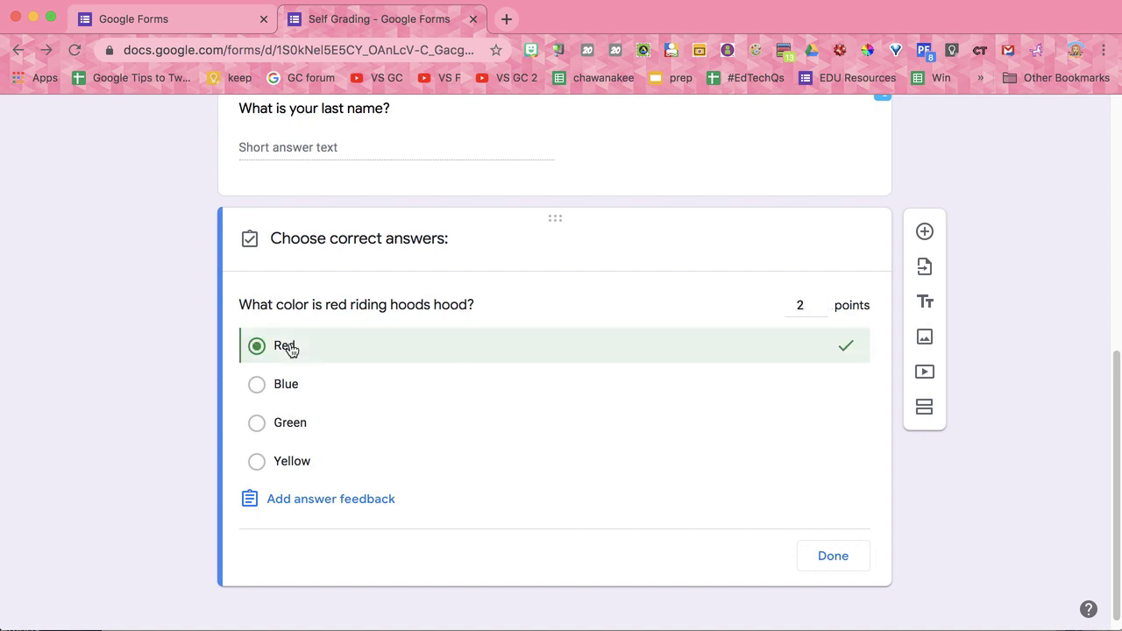
{"action": "left_click", "coordinate": [330, 498]}
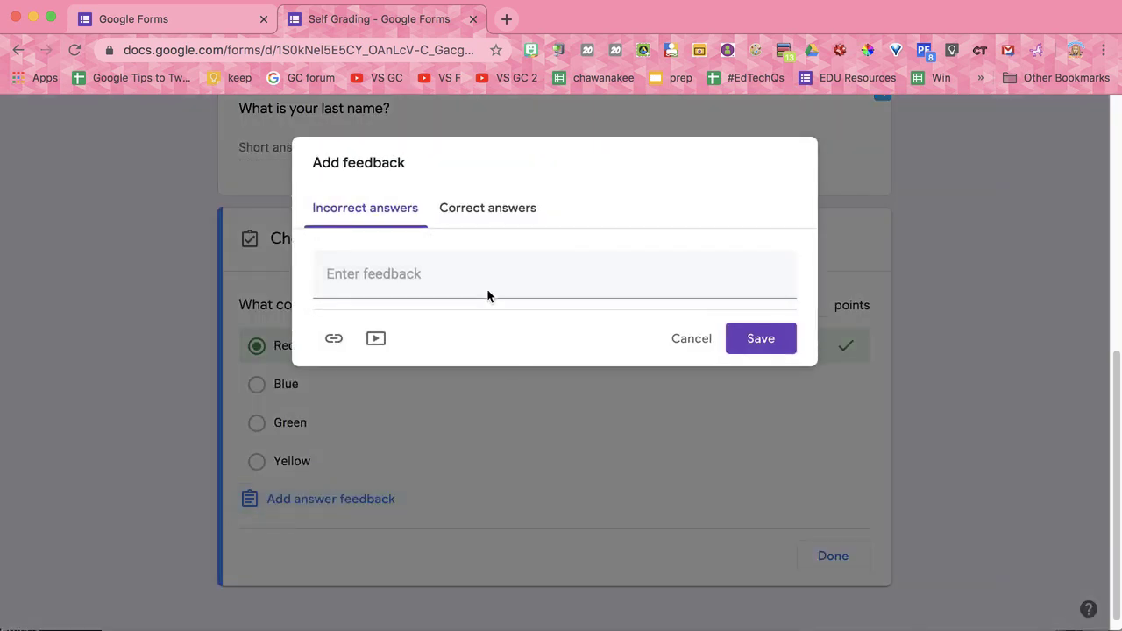
Save incorrect-answer feedback 'Read the title' with a Little Red Riding Hood YouTube video attached.
{"action": "type", "text": "Read the titl"}
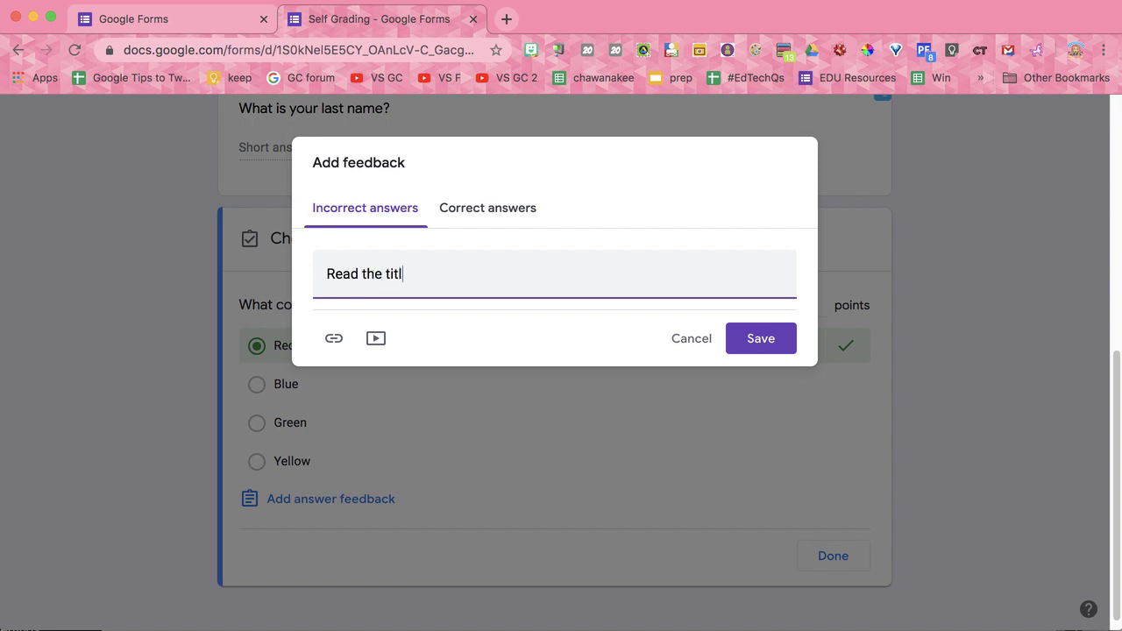
{"action": "type", "text": "e"}
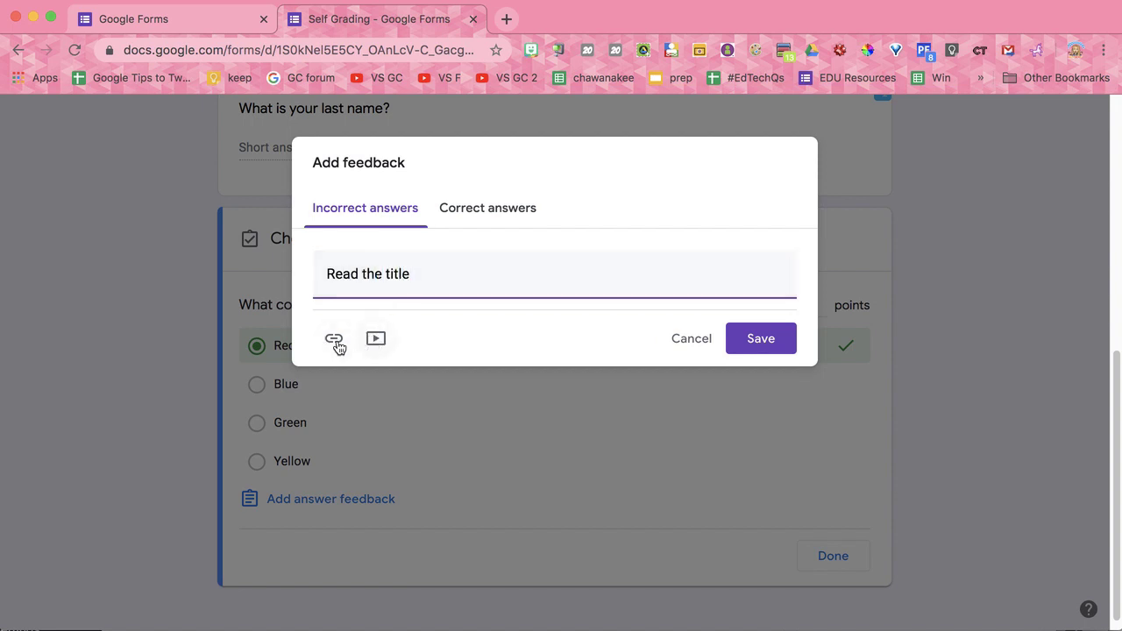
{"action": "left_click", "coordinate": [334, 341]}
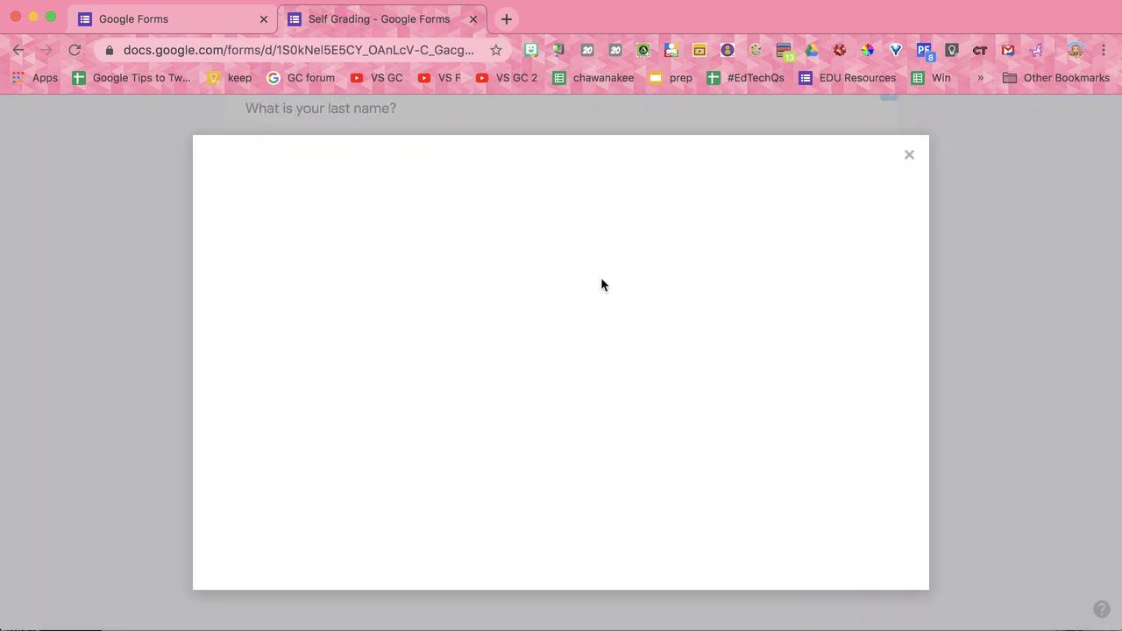
{"action": "type", "text": "red ridin"}
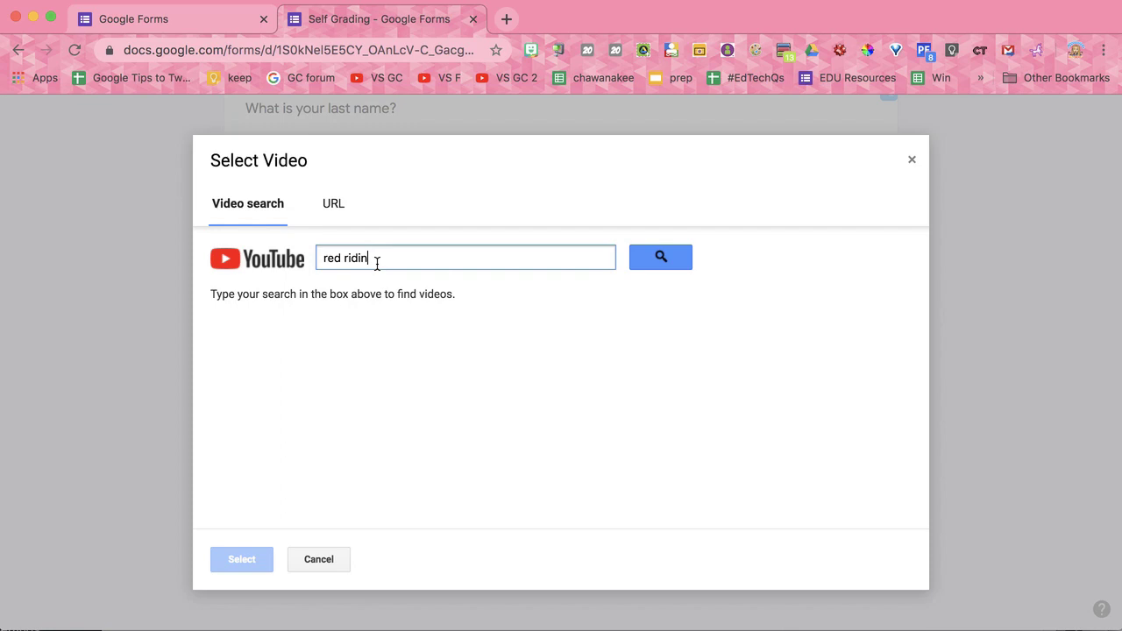
{"action": "left_click", "coordinate": [241, 559]}
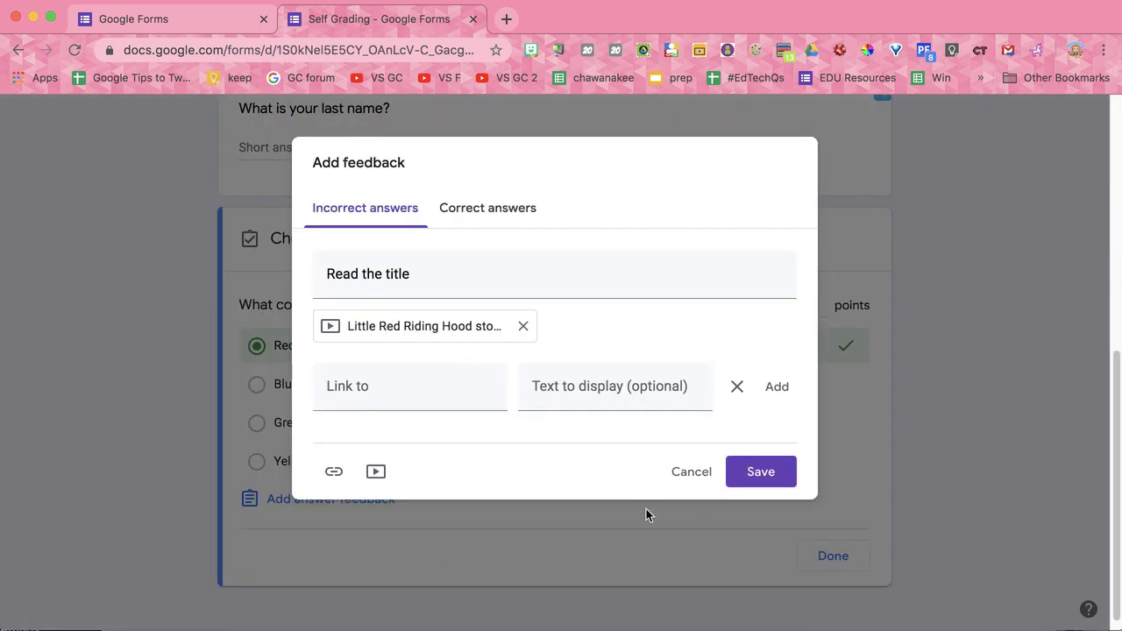
{"action": "left_click", "coordinate": [760, 472]}
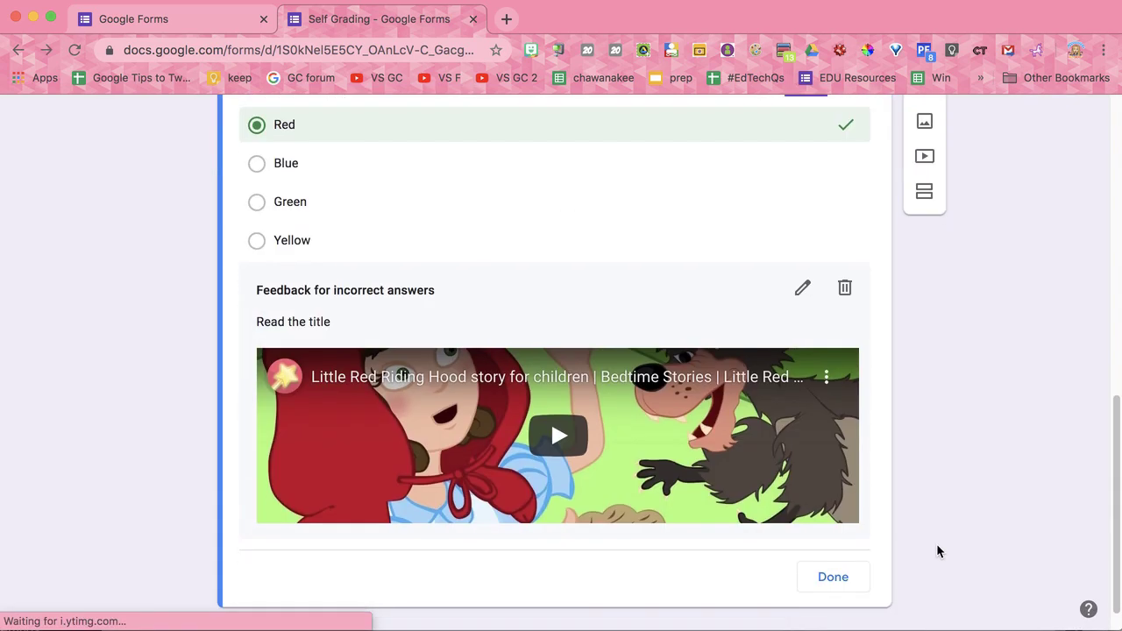
Finish the answer key and bring up the Send form dialog with its link.
{"action": "left_click", "coordinate": [832, 577]}
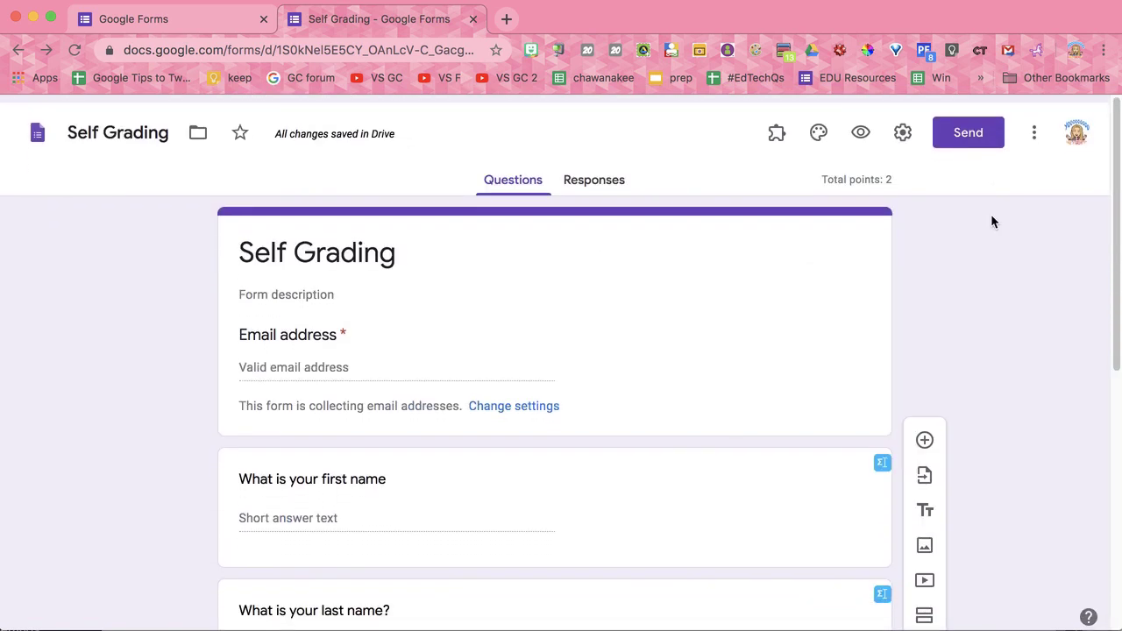
{"action": "left_click", "coordinate": [968, 132]}
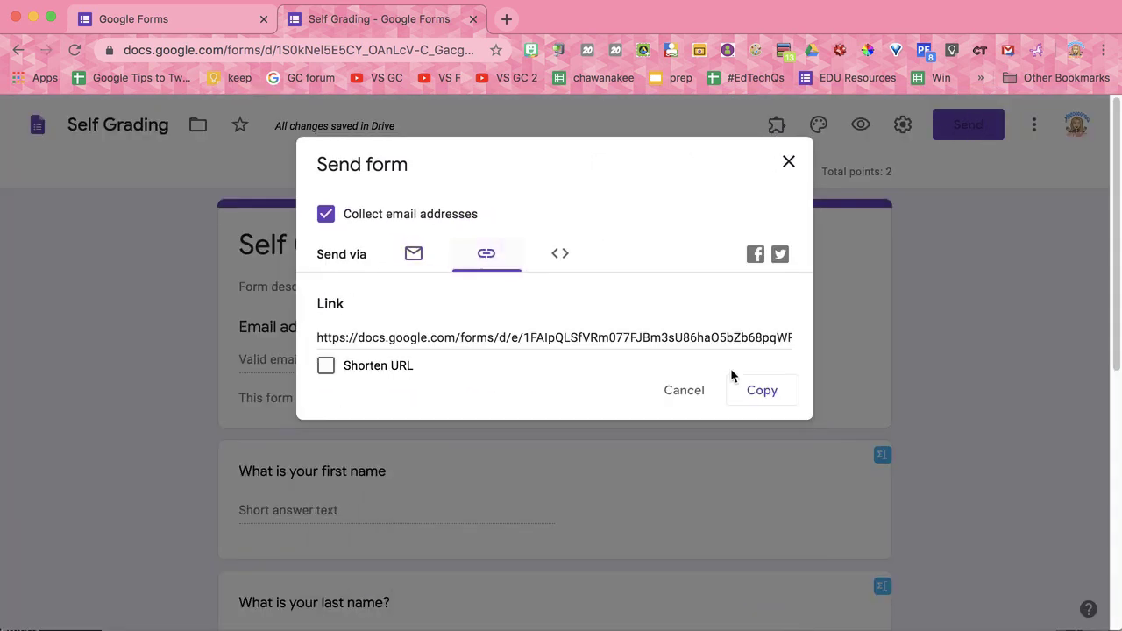